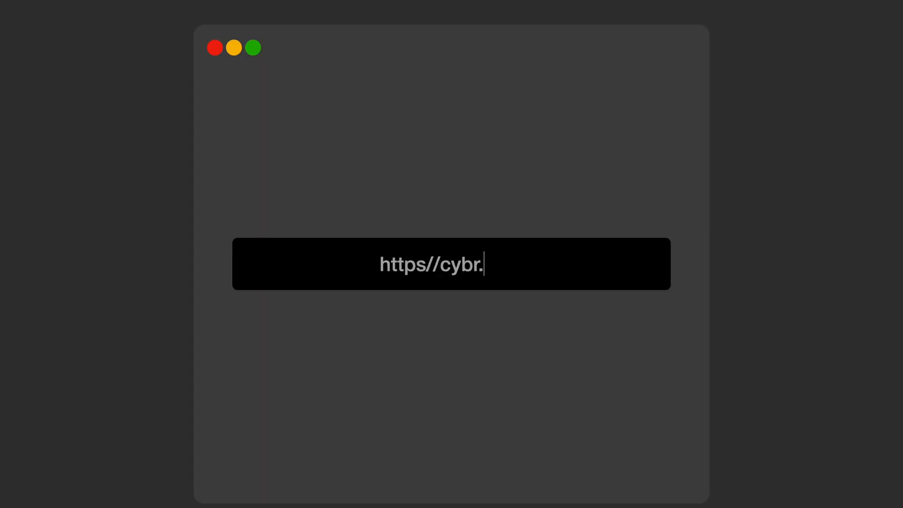
Step: Finish the cybr.com address and land on the 'Search our Courses:' box
text(com)
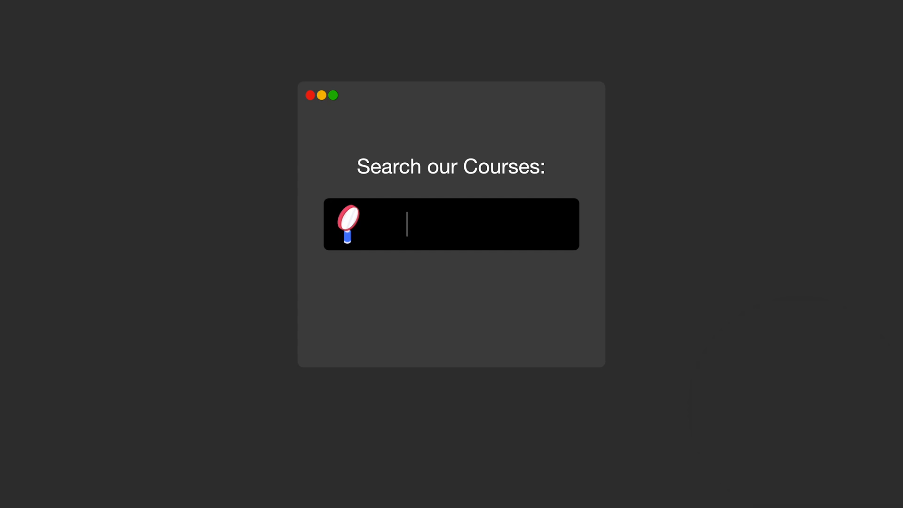
Step: Search for 'Security+' to show the input flowing into the LIKE '%userinput%' query
text(Security+)
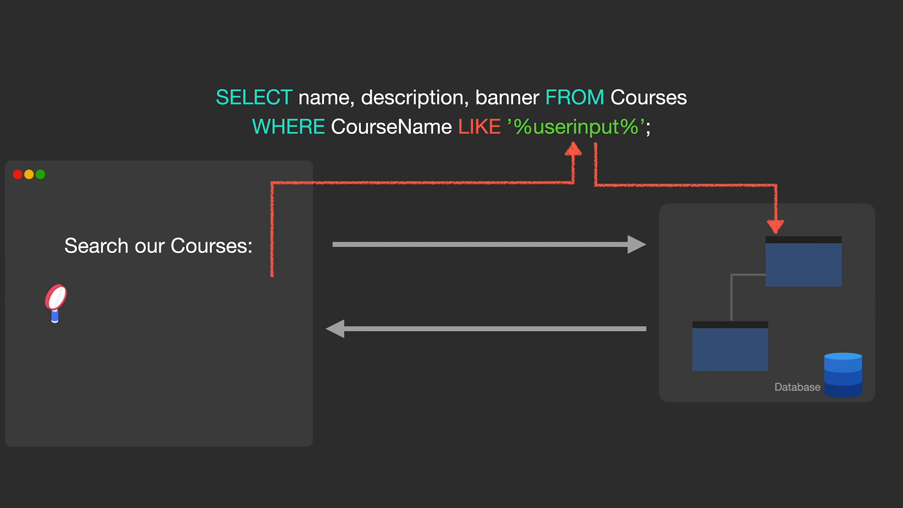
Step: Inject ' UNION SELECT id, email, password FROM Users-- and reach the ZAP login request clip
text(' UNION SELECT id, email, password FROM Users--)
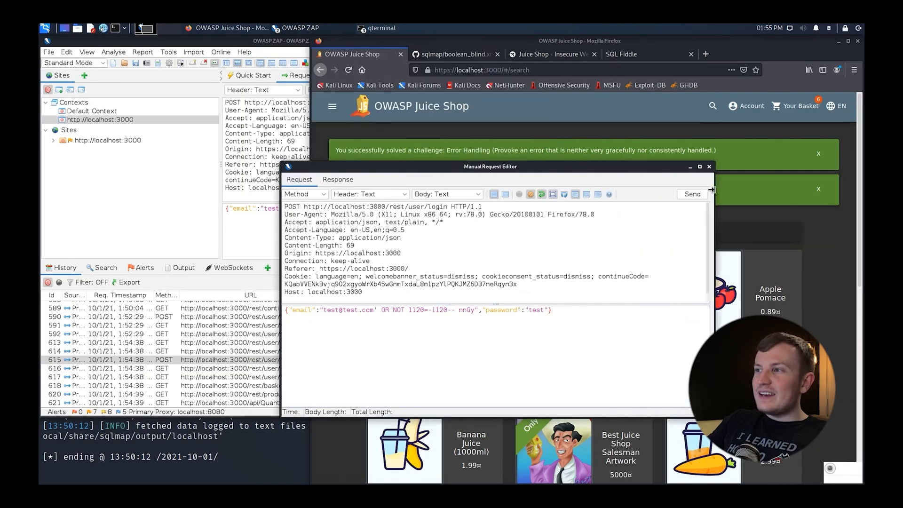
Step: Leave the ZAP clip for the Cybr Courses page listing 11 courses
click(693, 194)
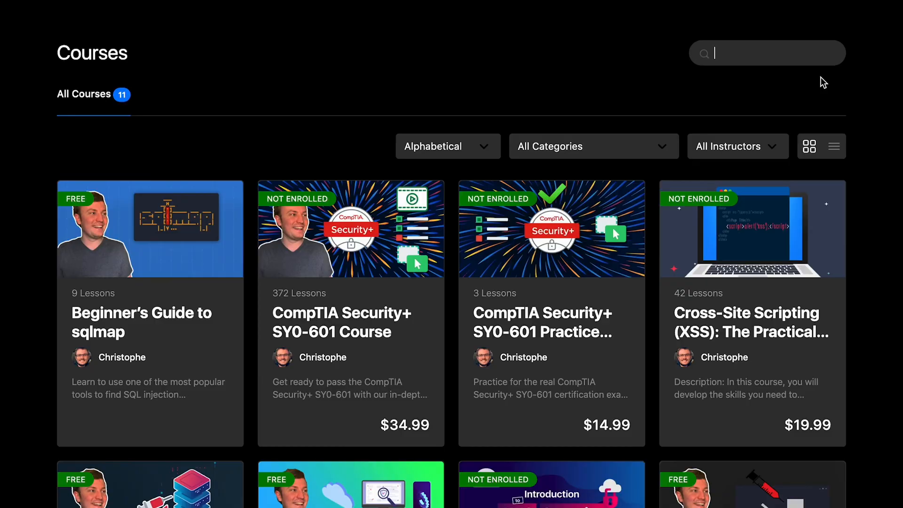
Step: Complete the 'password FROM Users--' payload and move to the OWASP SQL Injection page
text(password FROM Users--)
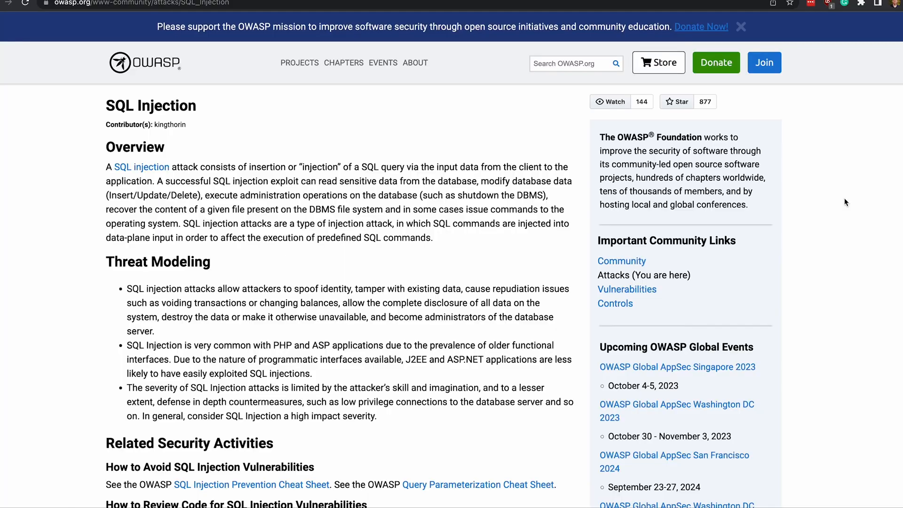
Step: Reach the SQL Injection Prevention Cheat Sheet and show its primary defenses list
scroll(down, 3)
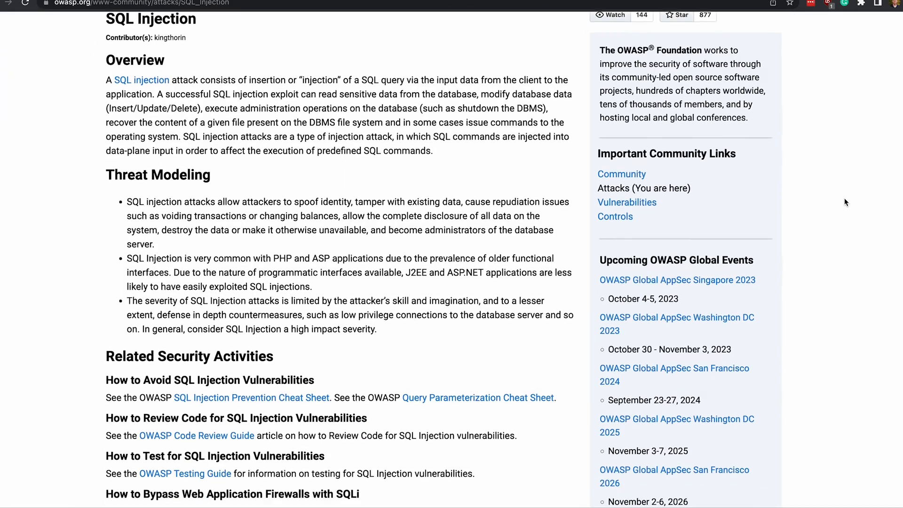
scroll(down, 3)
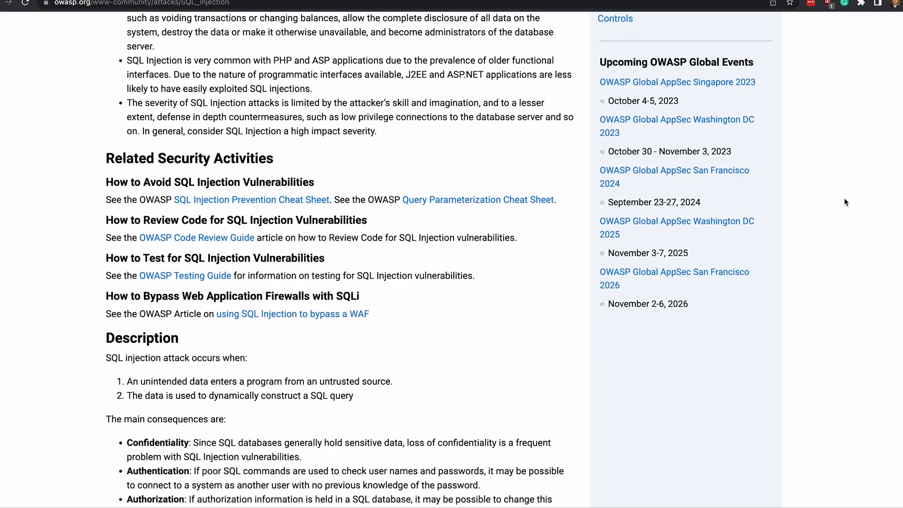
click(251, 199)
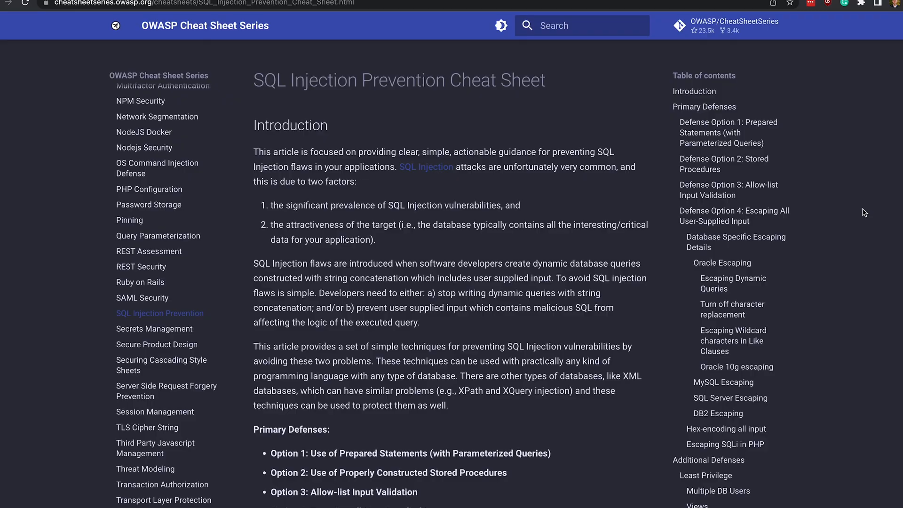
scroll(down, 3)
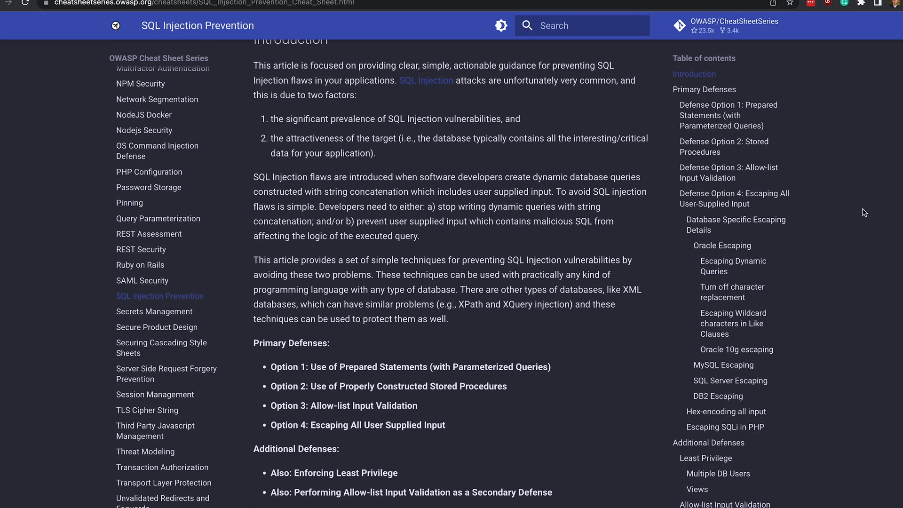